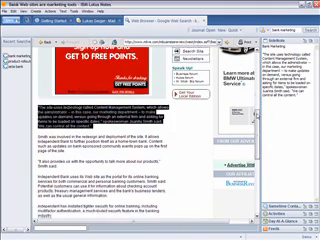
{"action": "scroll", "scroll_direction": "down", "scroll_amount": 3}
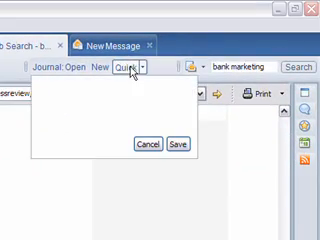
{"action": "type", "text": "Great lin"}
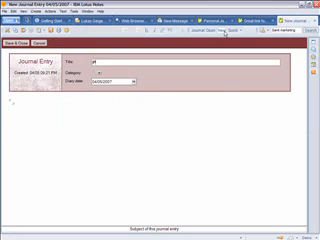
{"action": "type", "text": "Product H"}
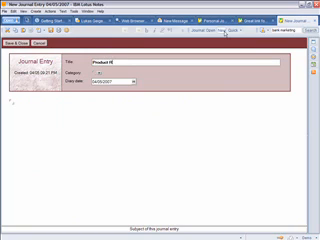